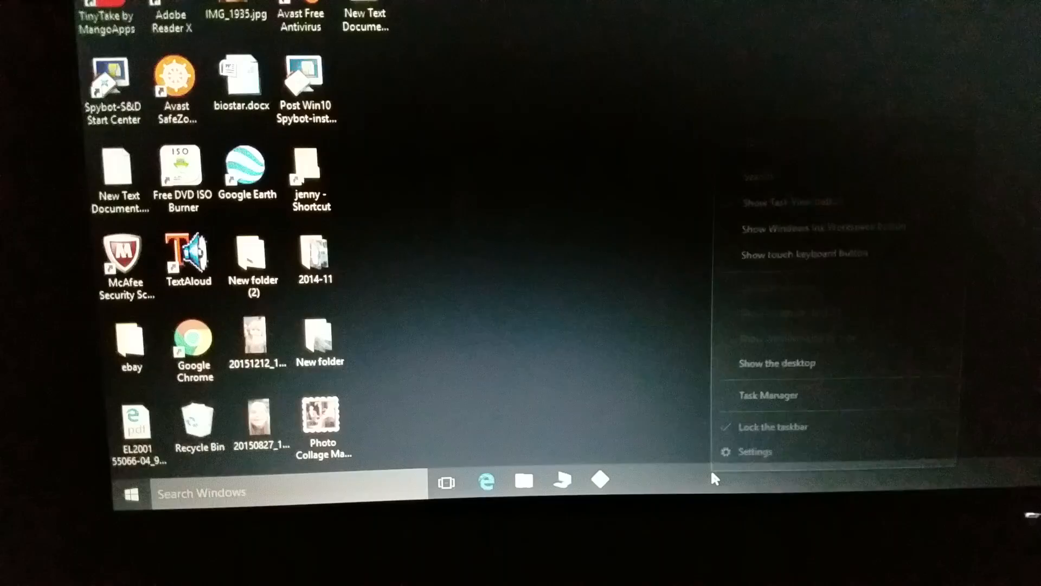
Launch Task Manager from the taskbar context menu to show running processes
click(769, 394)
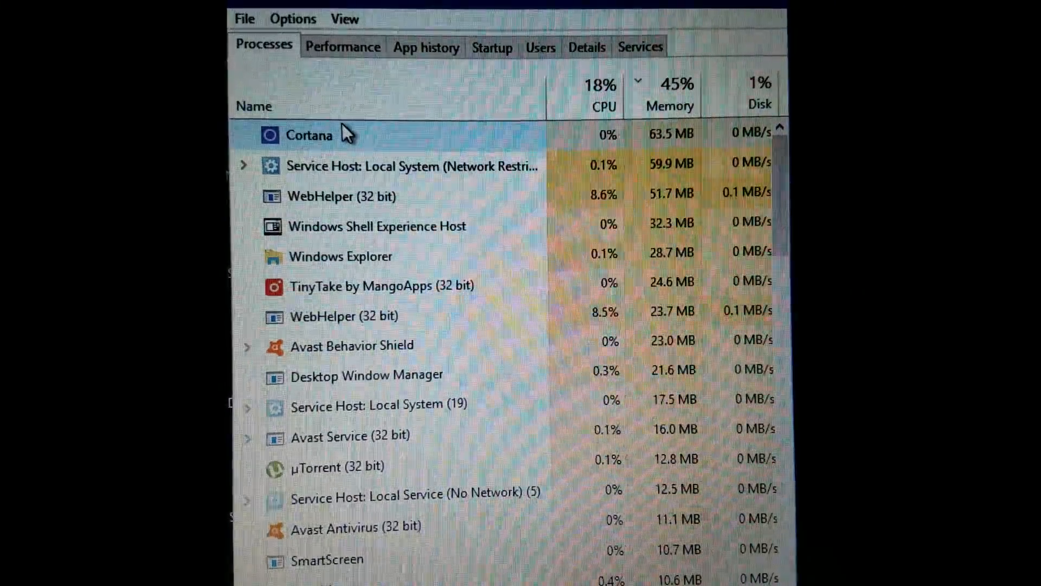
Open the Cortana process's file location in File Explorer under Windows SystemApps
right_click(308, 135)
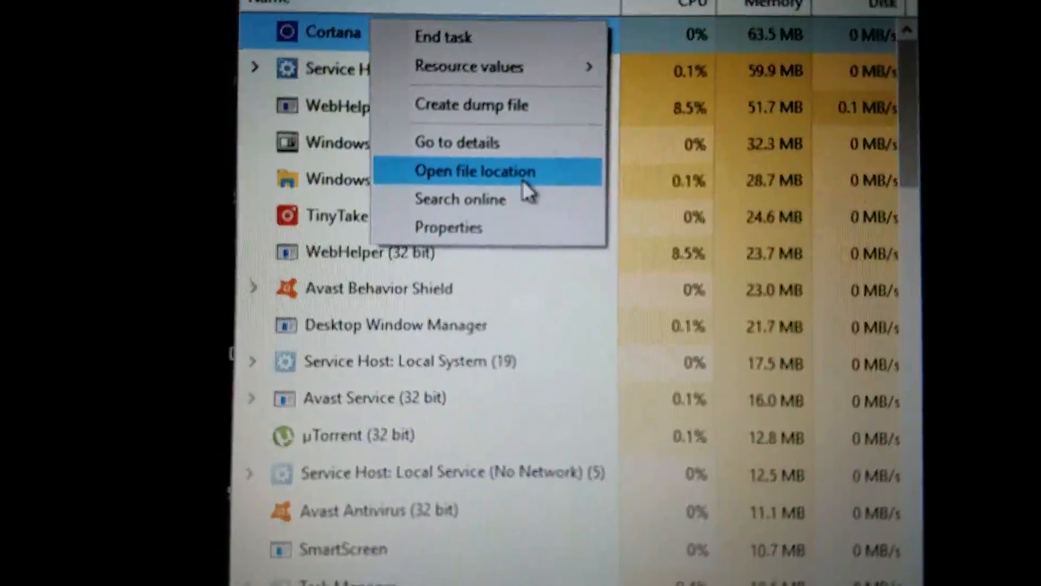
click(473, 171)
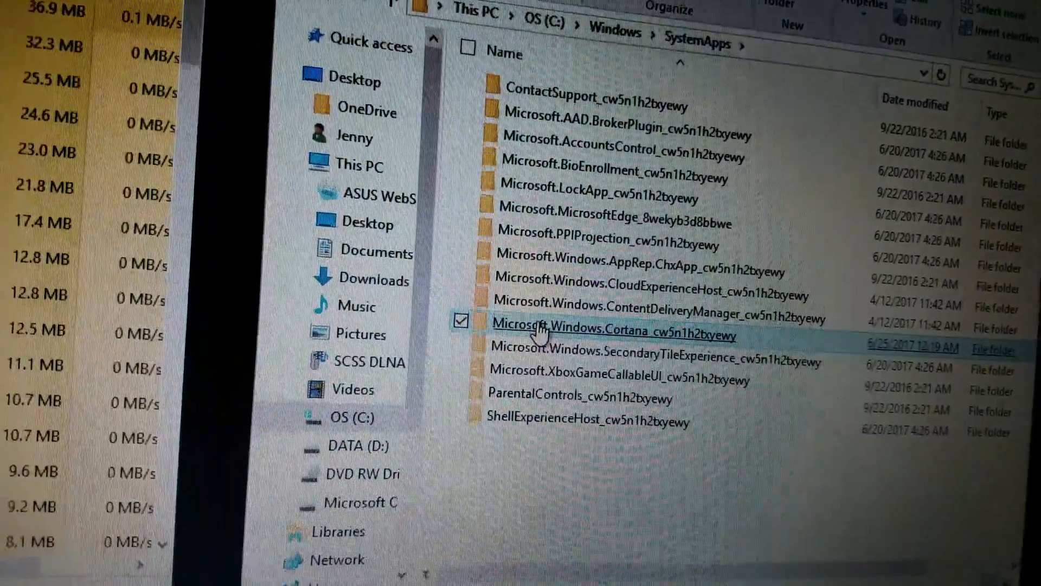
Rename the Microsoft.Windows.Cortana_cw5n1h2txyewy folder, appending the .pak suffix
right_click(614, 334)
text(.)
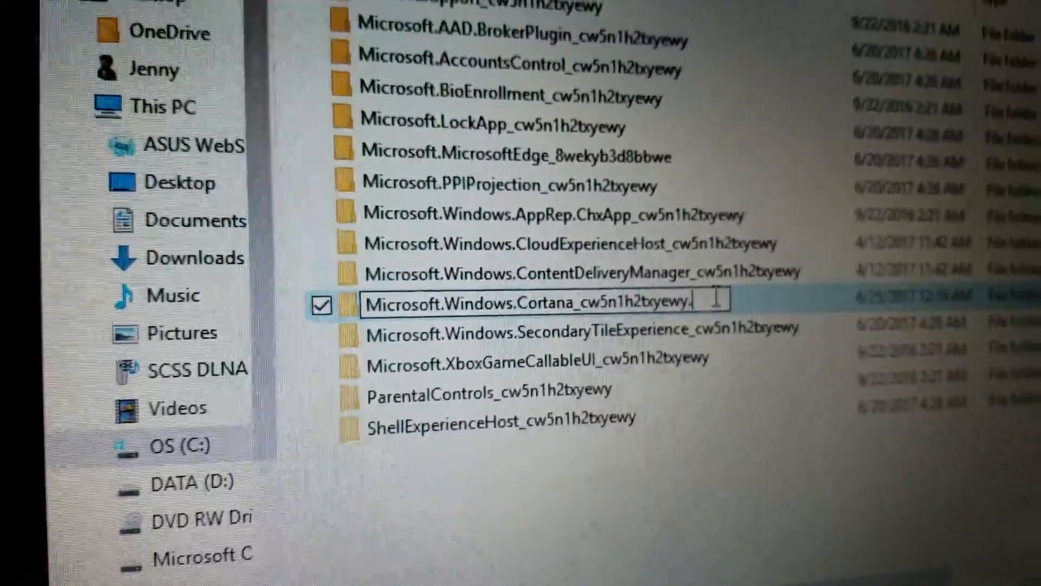
text(p)
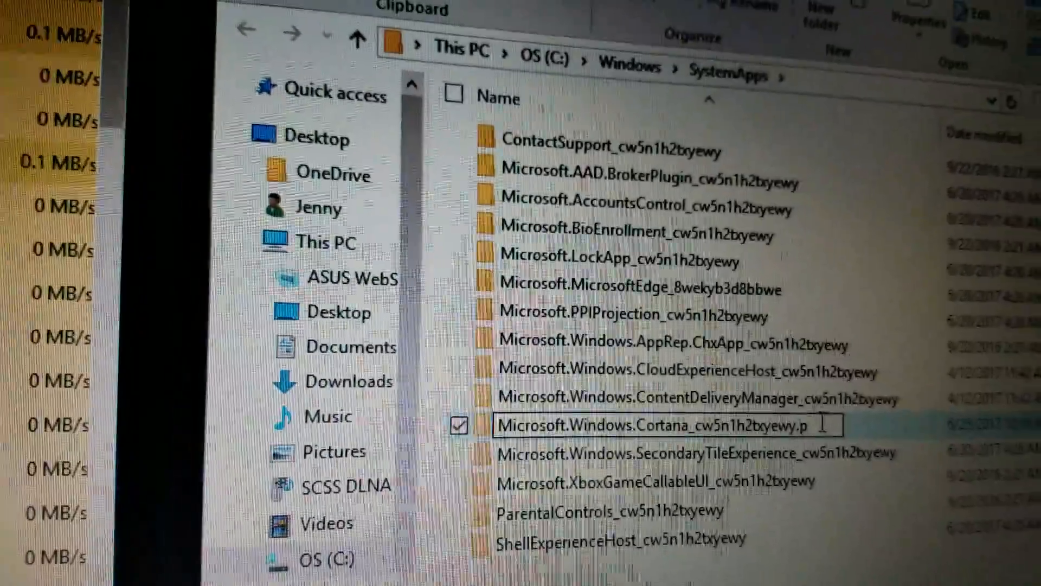
text(a)
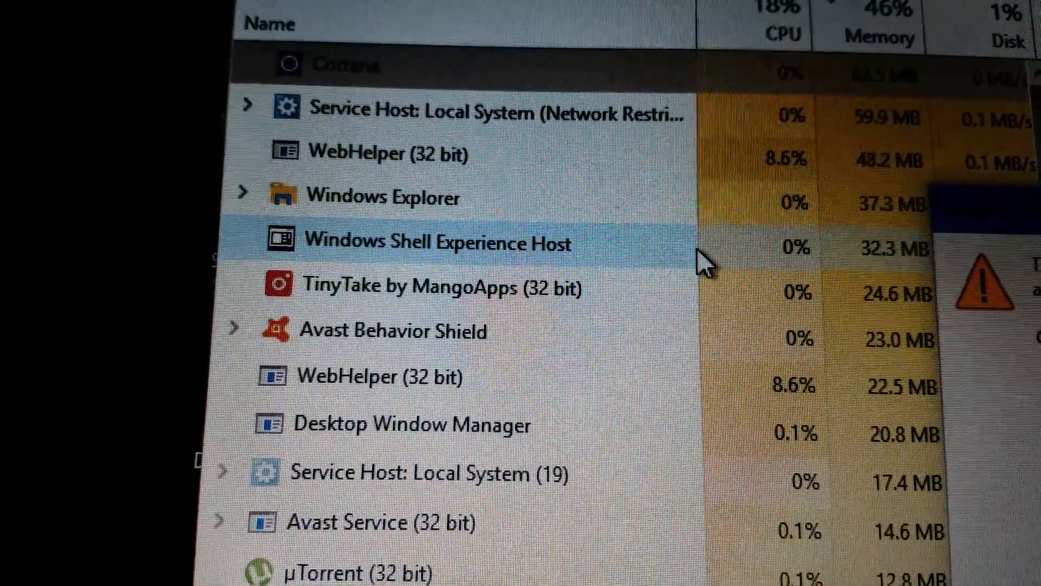
Locate Cortana in the Processes list and bring up its actions, including End task
scroll(down, 3)
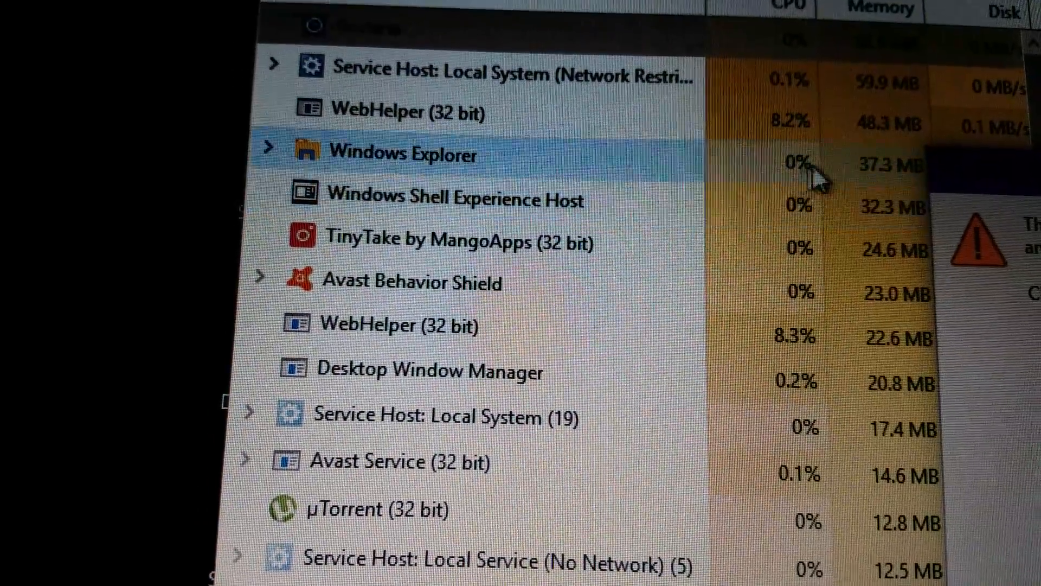
scroll(up, 3)
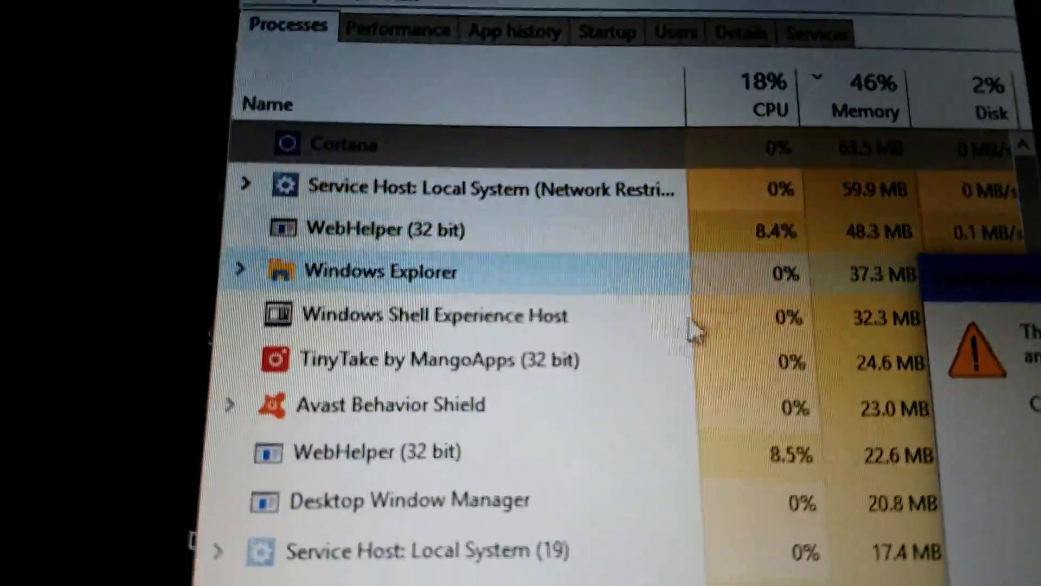
scroll(down, 3)
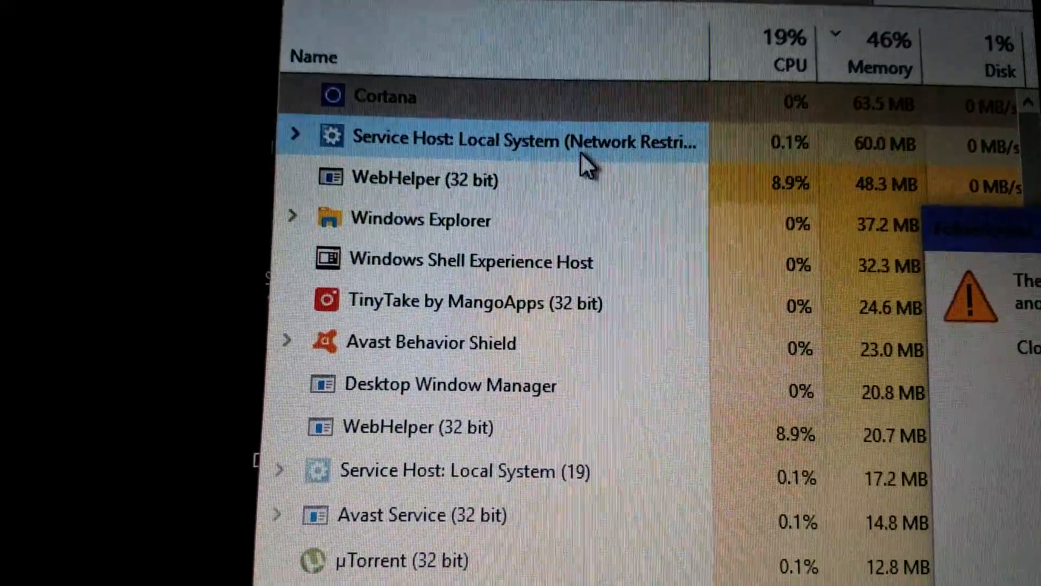
right_click(365, 97)
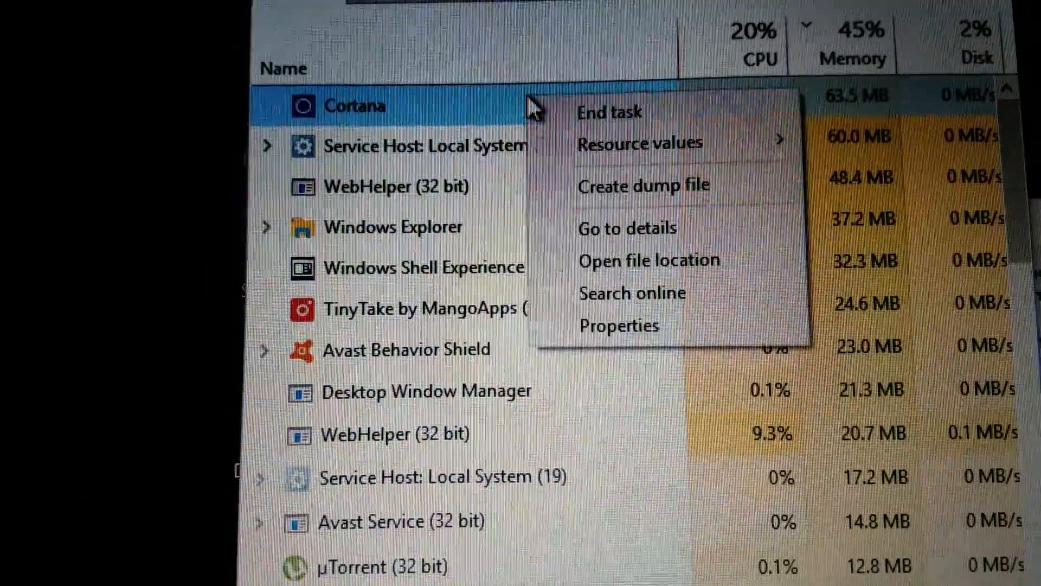
mouse_move(677, 242)
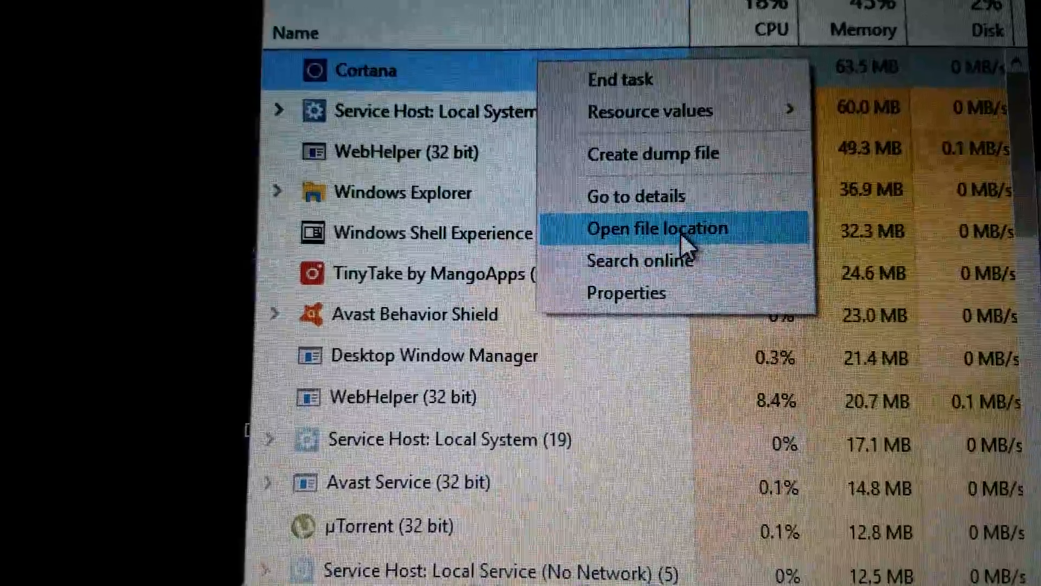
mouse_move(692, 184)
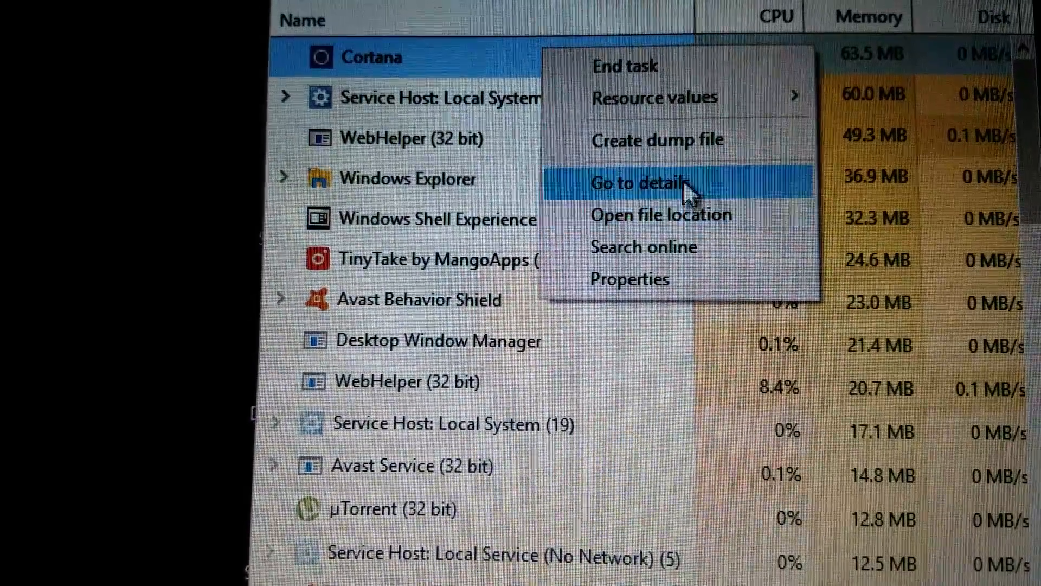